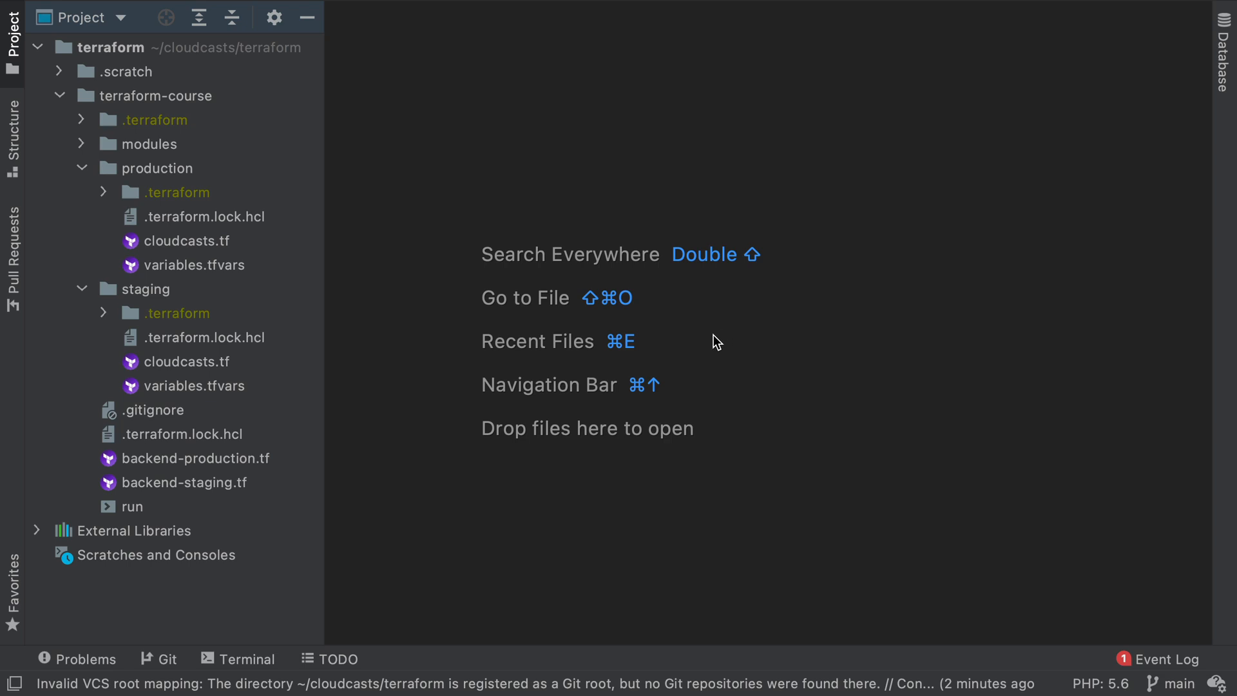
pyautogui.moveTo(138, 168)
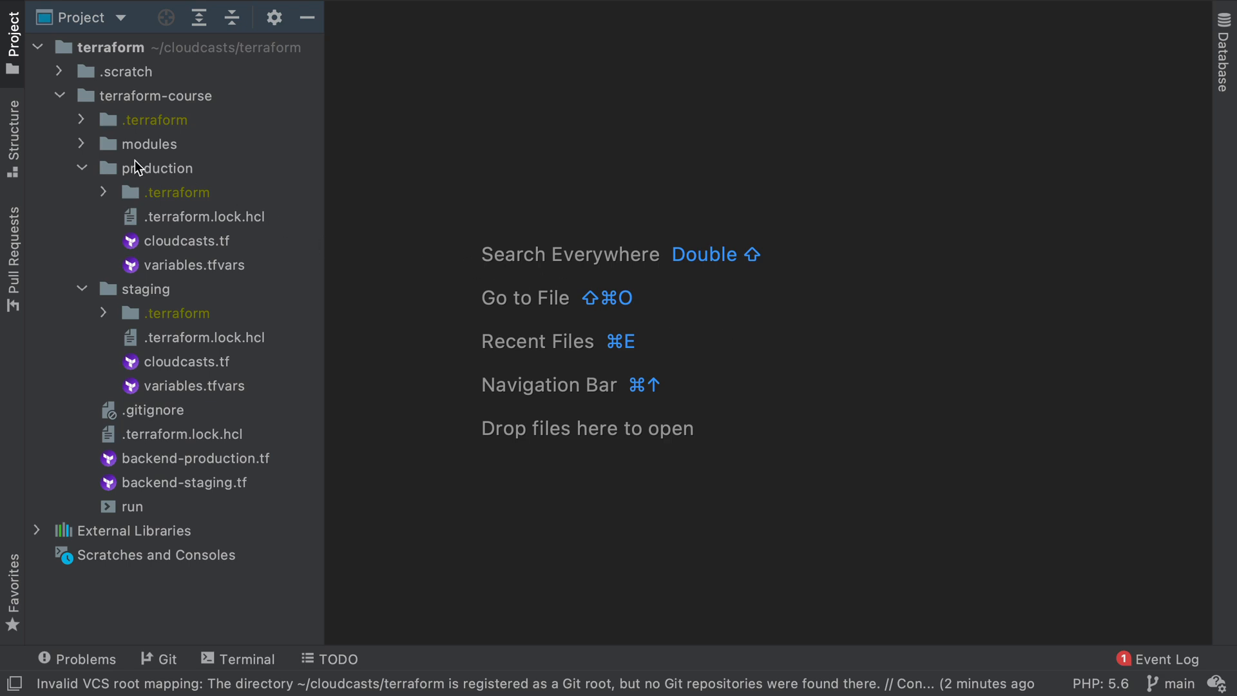
pyautogui.moveTo(199, 310)
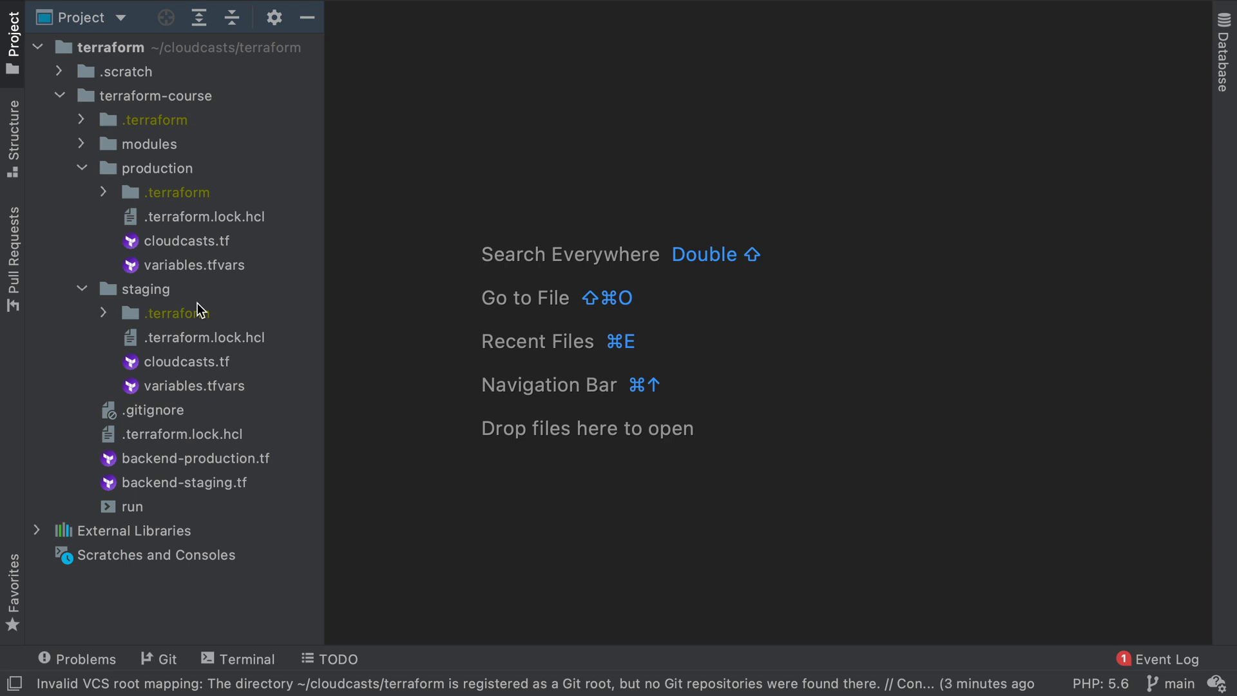
pyautogui.moveTo(195, 248)
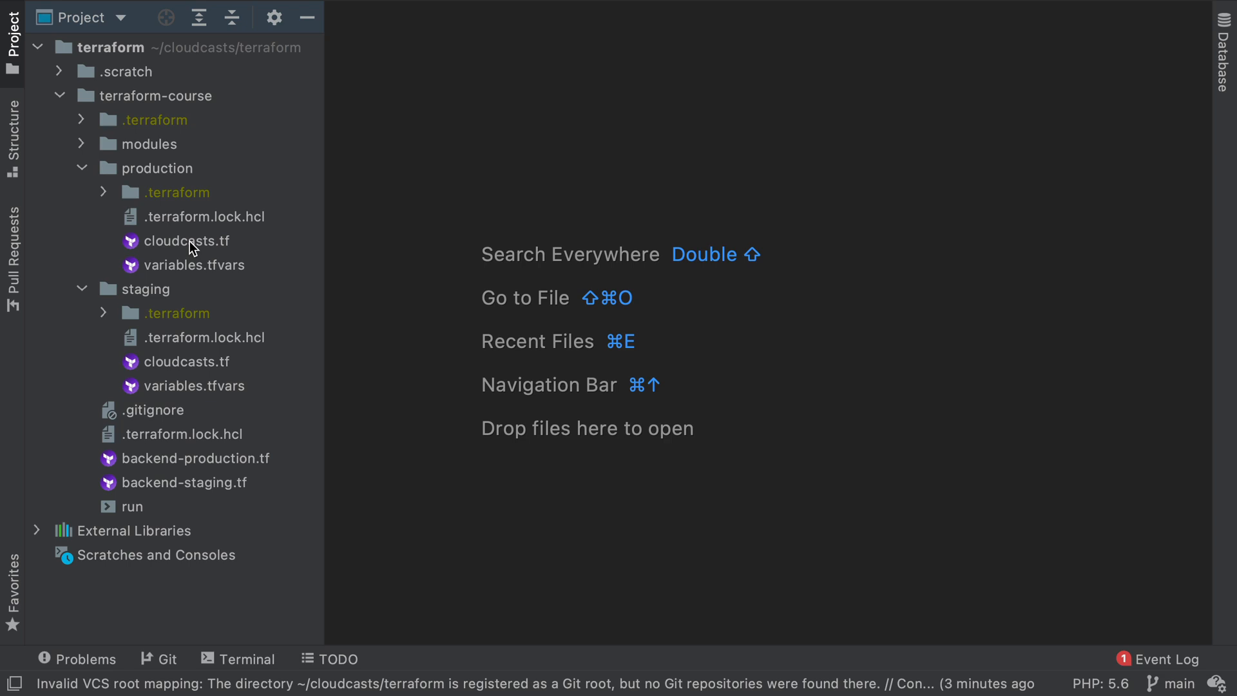
# Step: Show the context menu for the production folder with its New choices
pyautogui.click(188, 240)
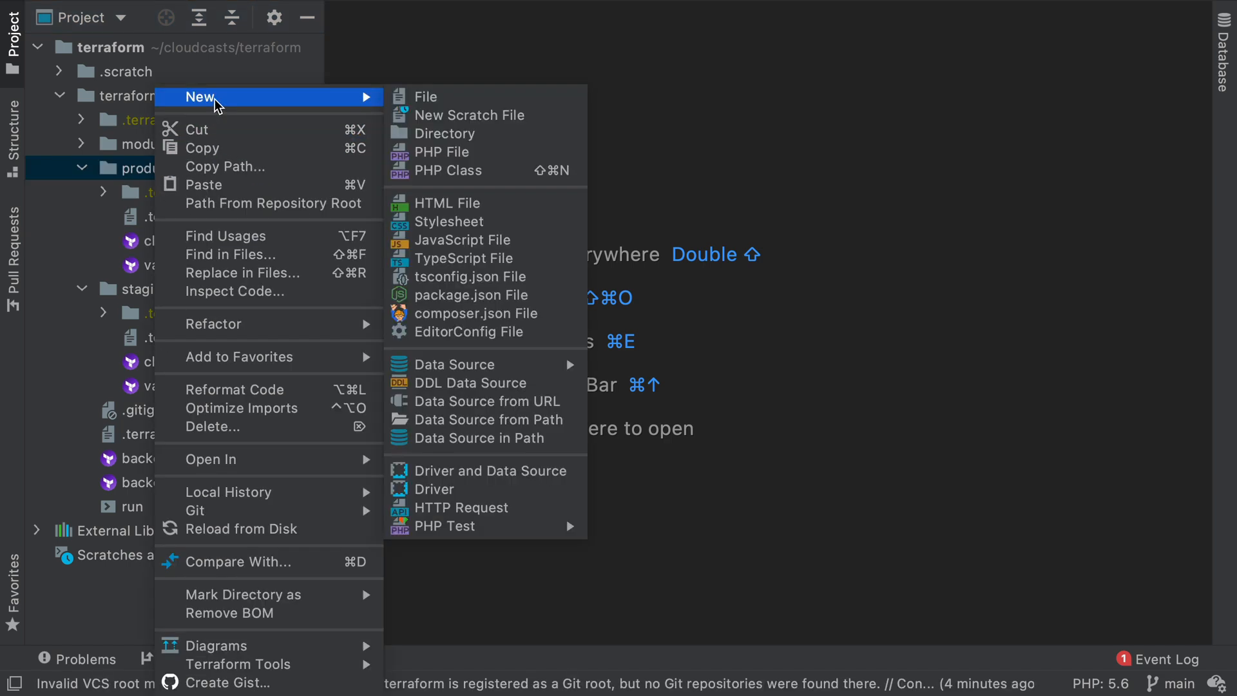
# Step: Create compute, network and data directories inside production via New > Directory
pyautogui.click(447, 132)
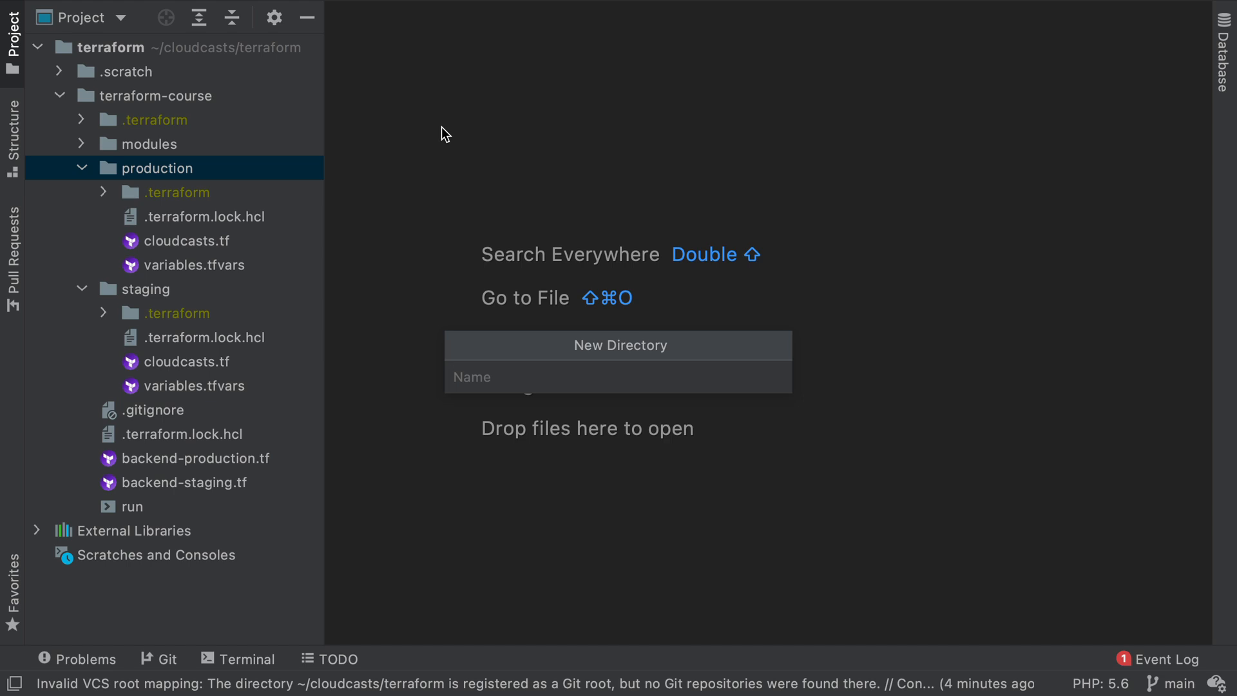
pyautogui.write('con')
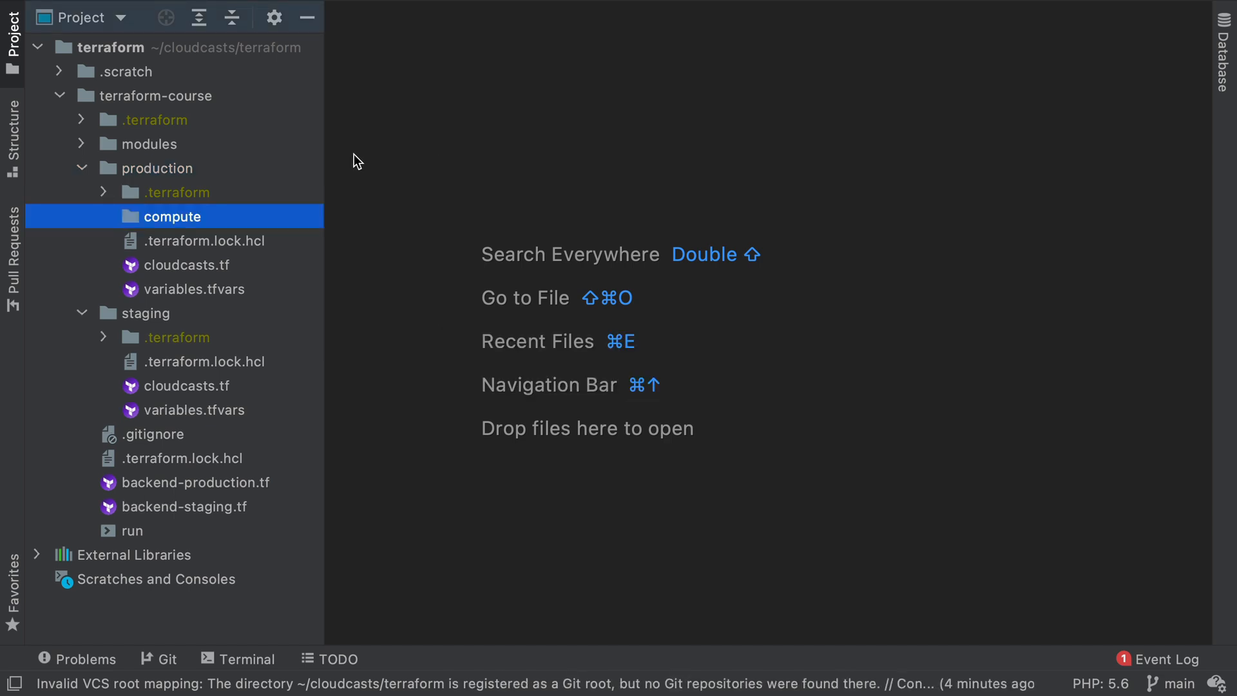
pyautogui.moveTo(164, 171)
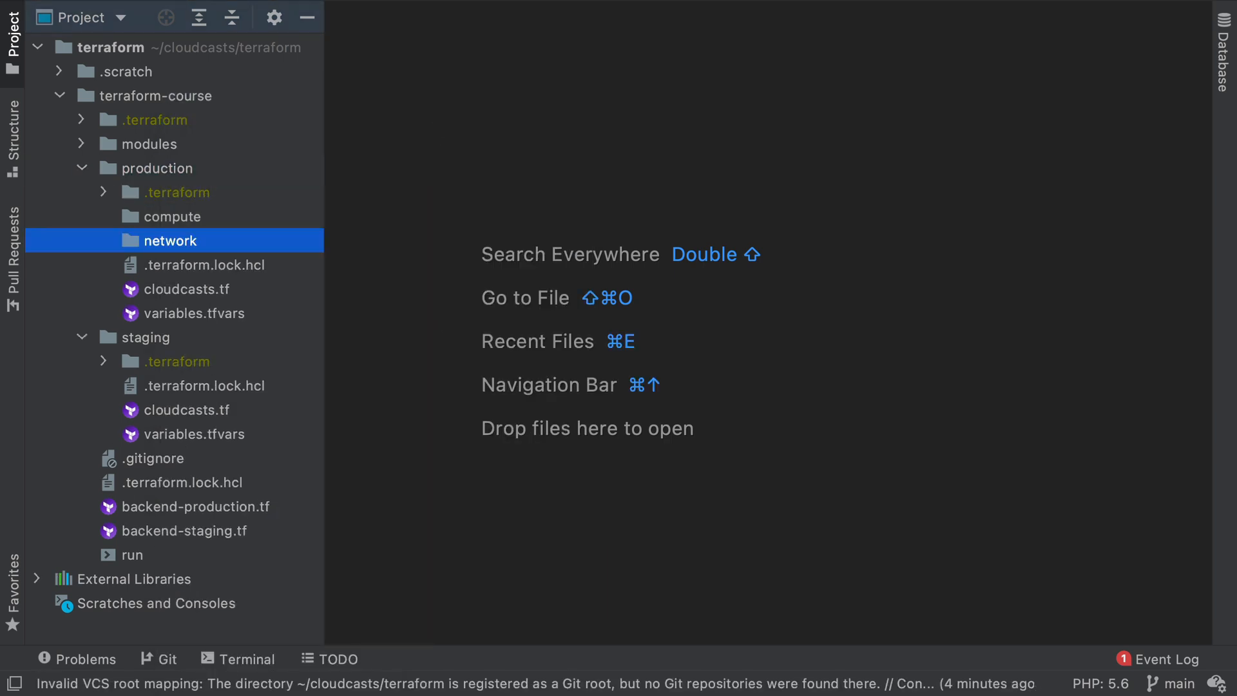
pyautogui.click(171, 217)
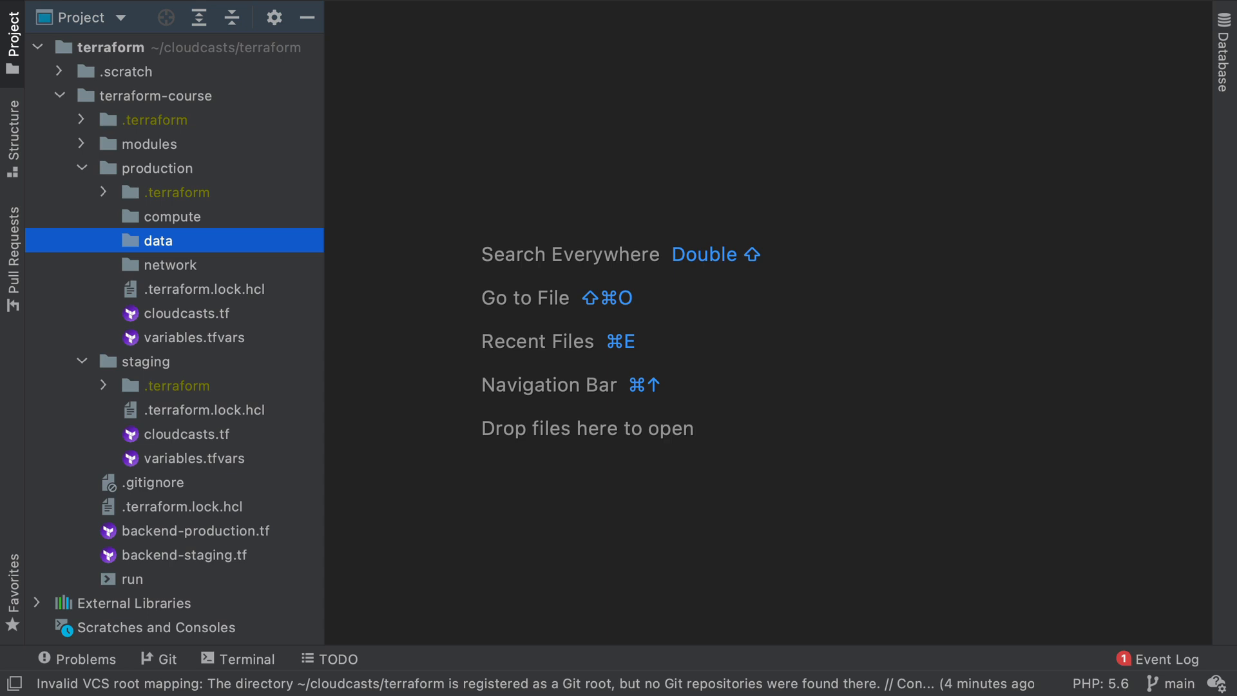
pyautogui.moveTo(416, 138)
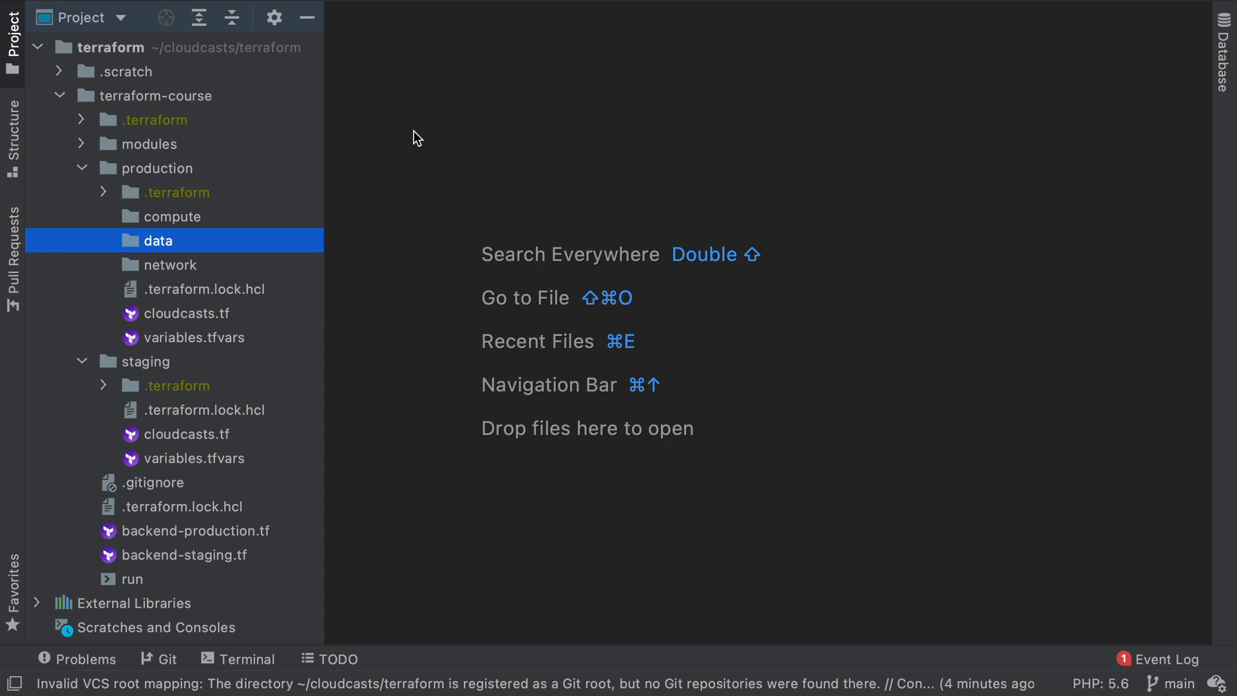
pyautogui.moveTo(176, 242)
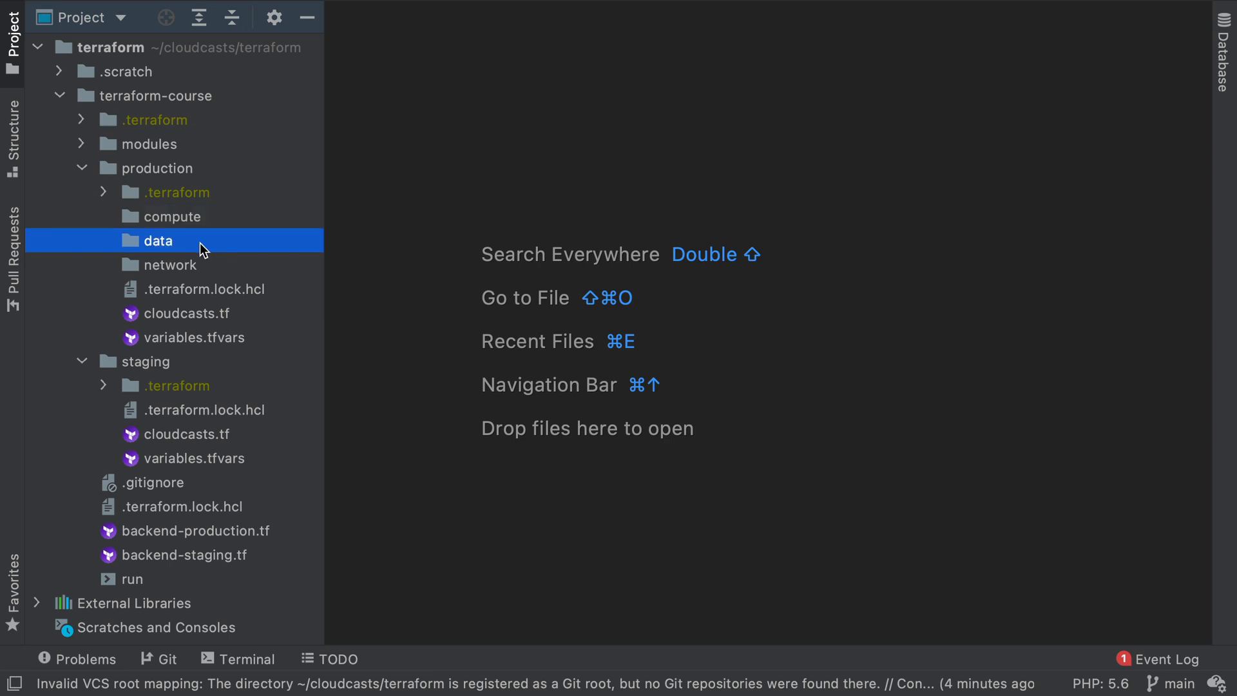
pyautogui.click(172, 216)
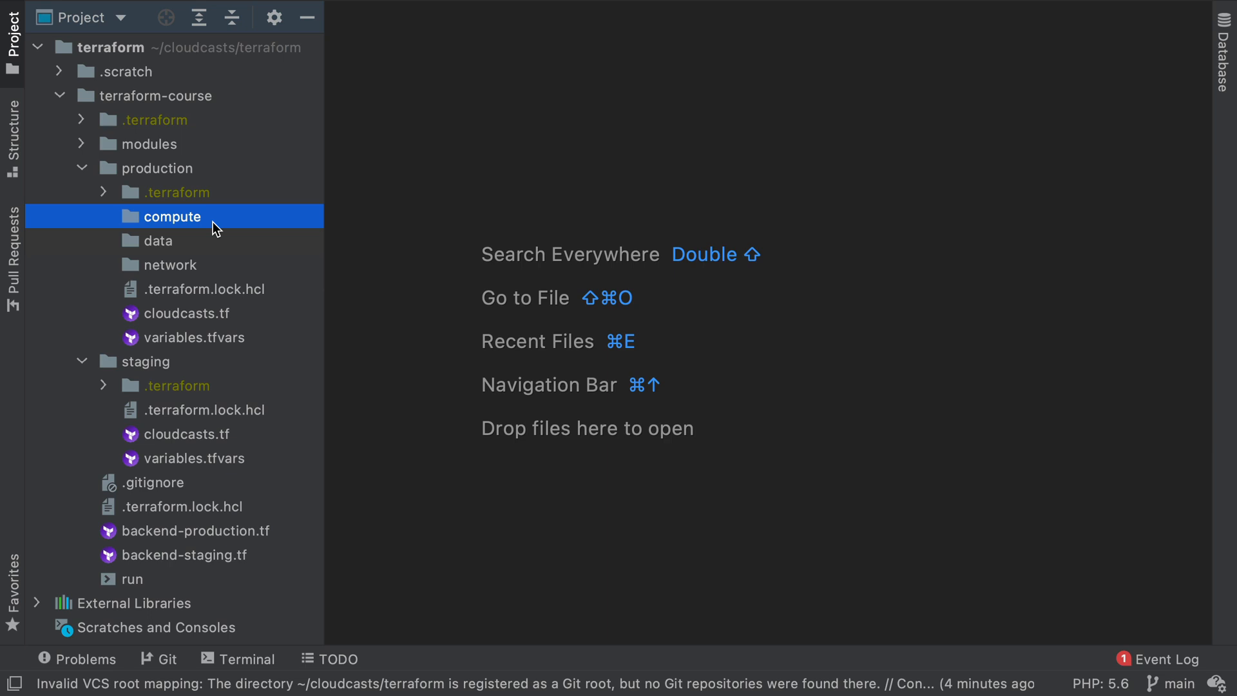
pyautogui.moveTo(206, 222)
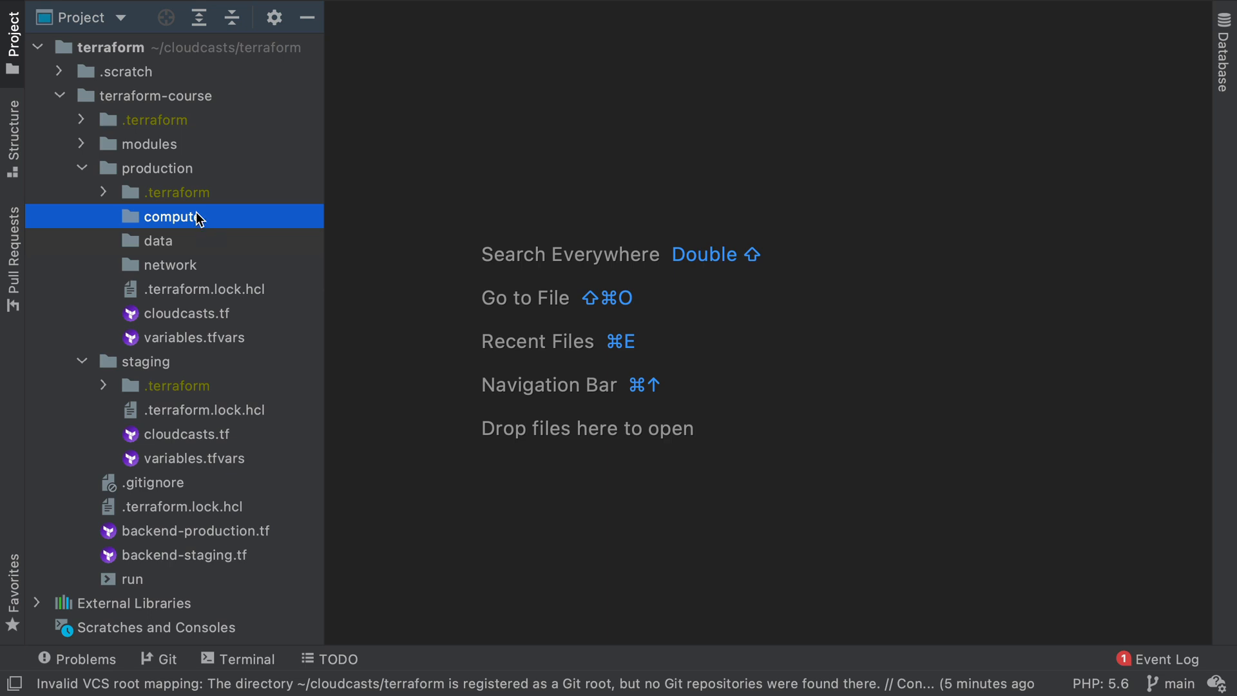
pyautogui.moveTo(202, 268)
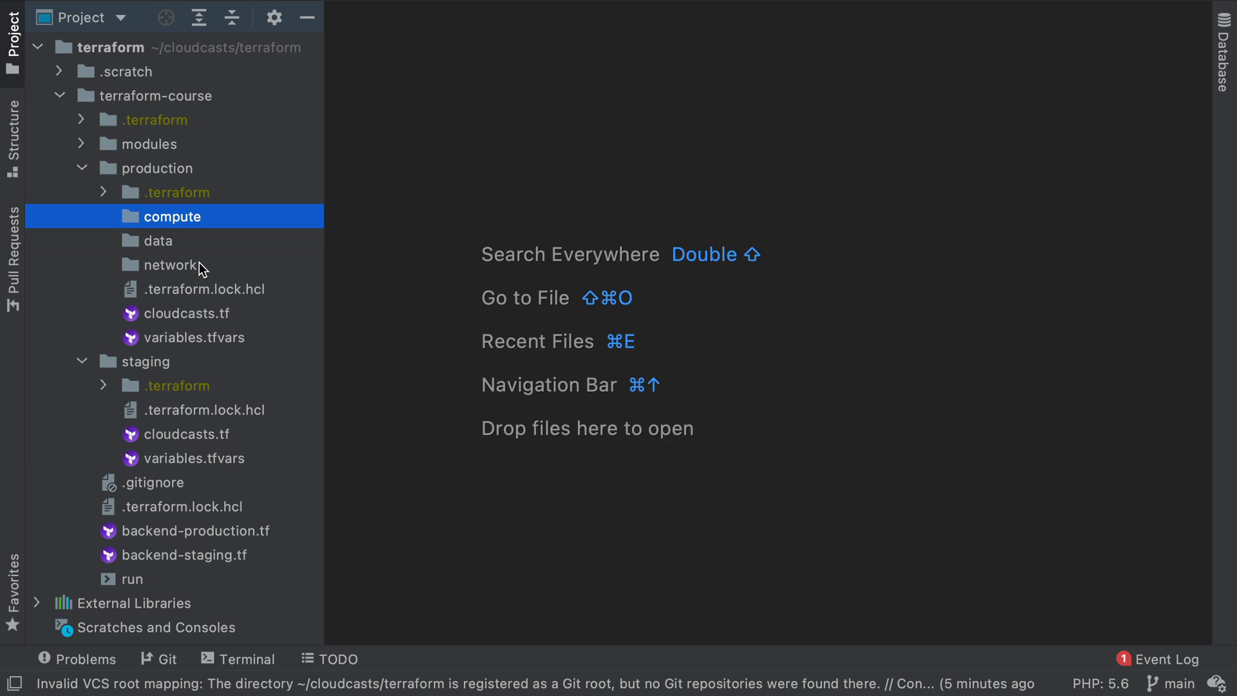
pyautogui.click(169, 265)
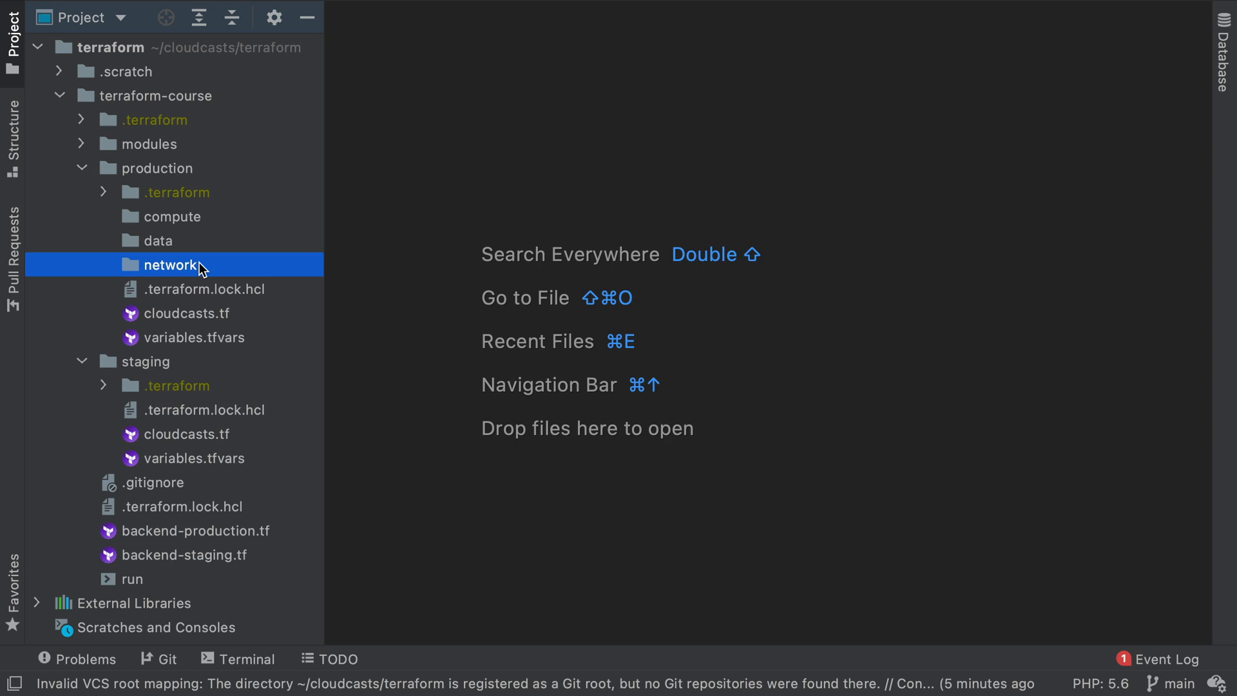
pyautogui.moveTo(210, 221)
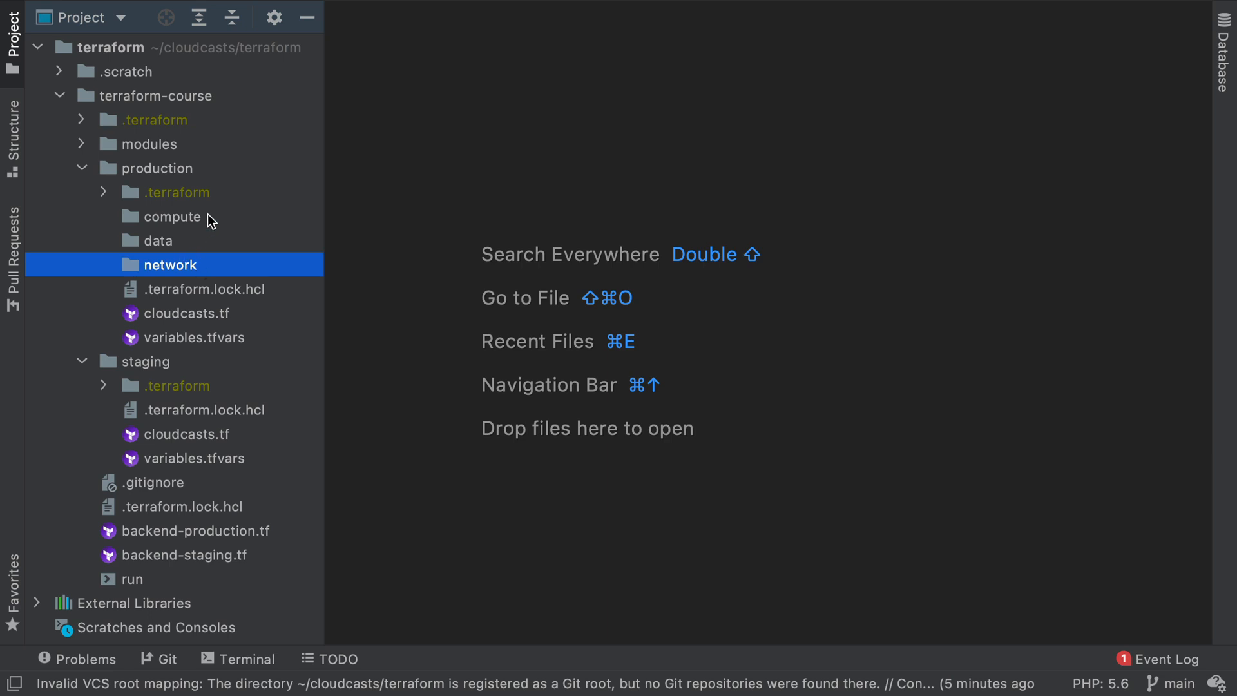
pyautogui.moveTo(206, 263)
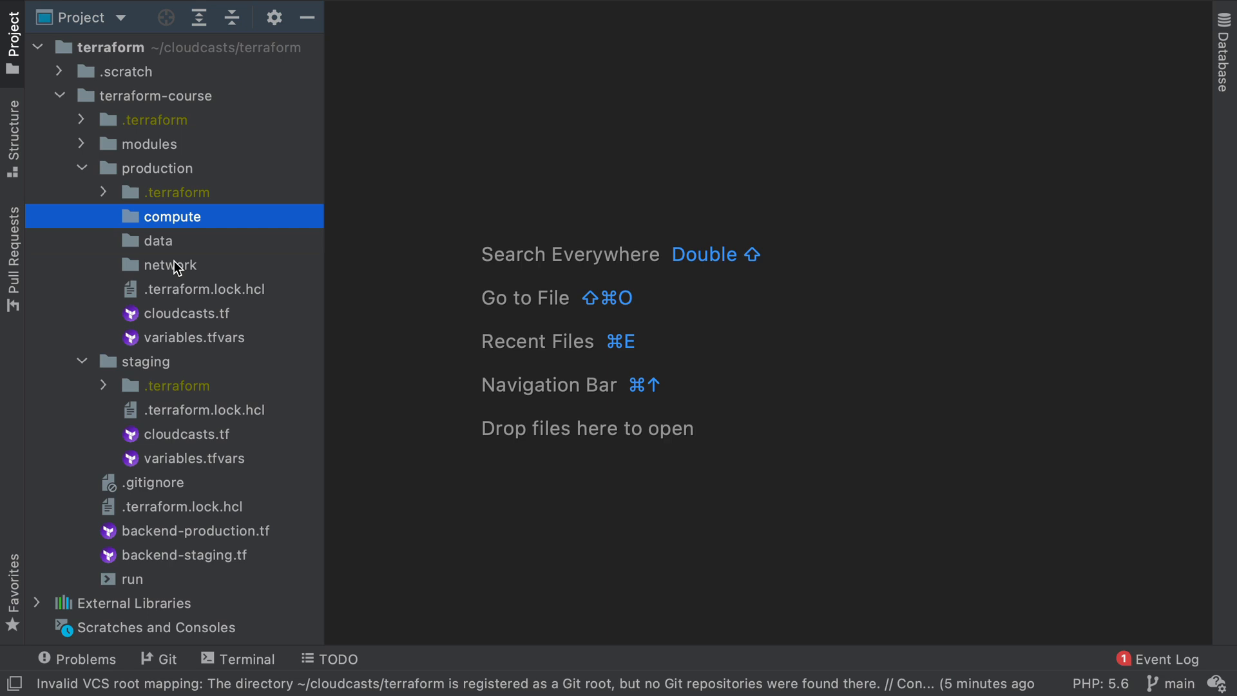
pyautogui.click(145, 361)
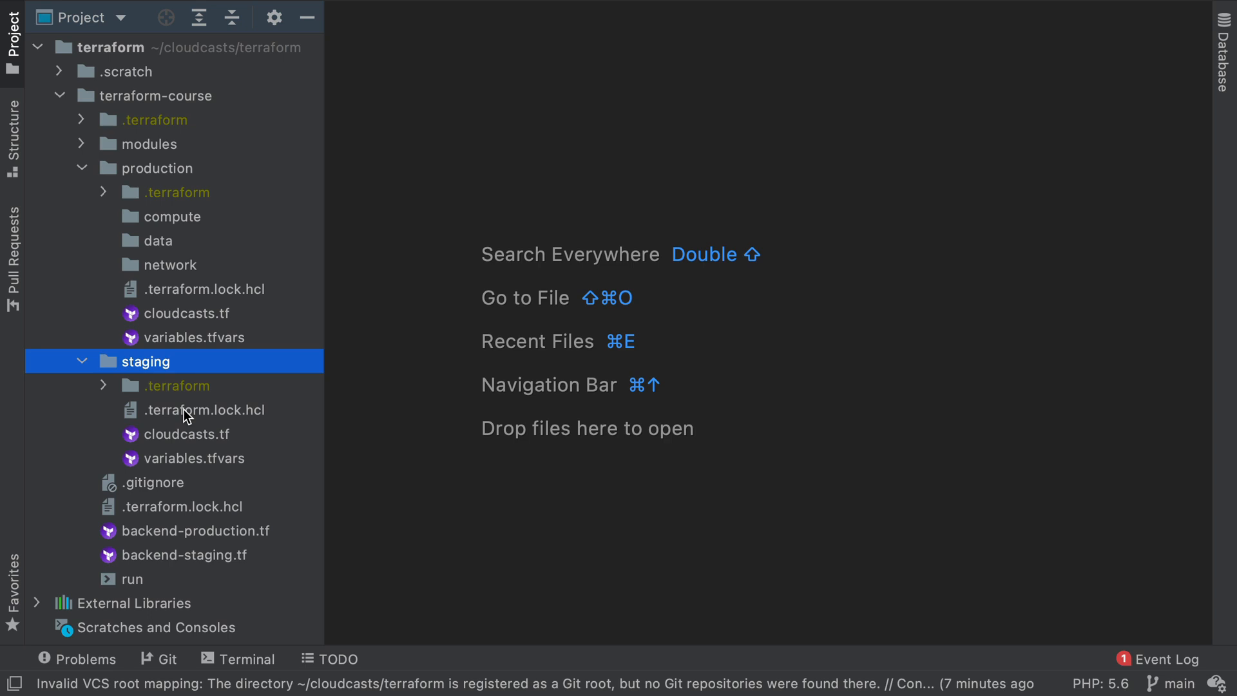
pyautogui.moveTo(185, 290)
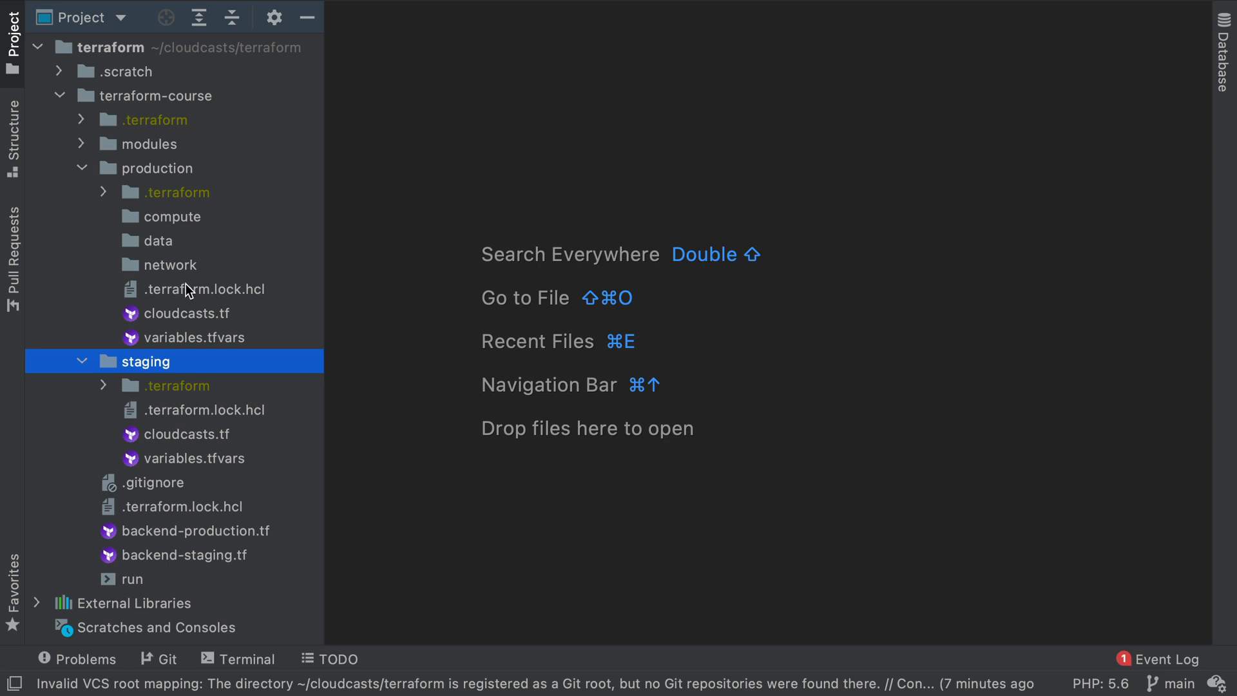
pyautogui.click(169, 264)
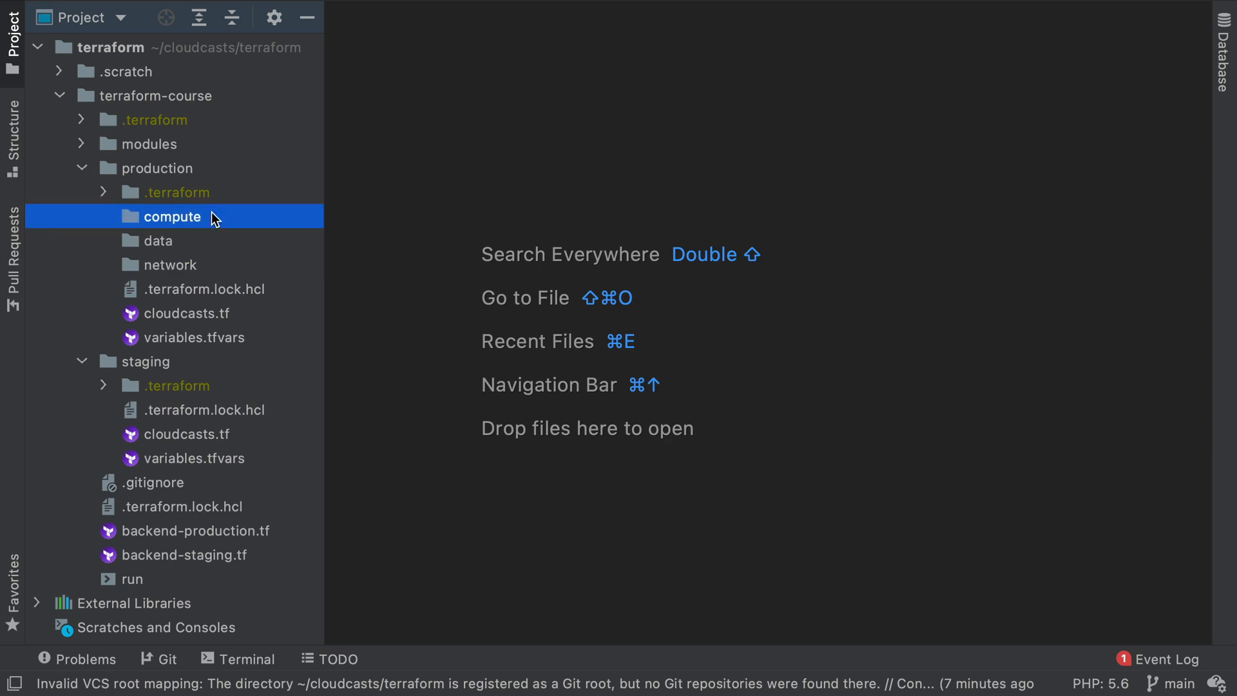
pyautogui.click(170, 264)
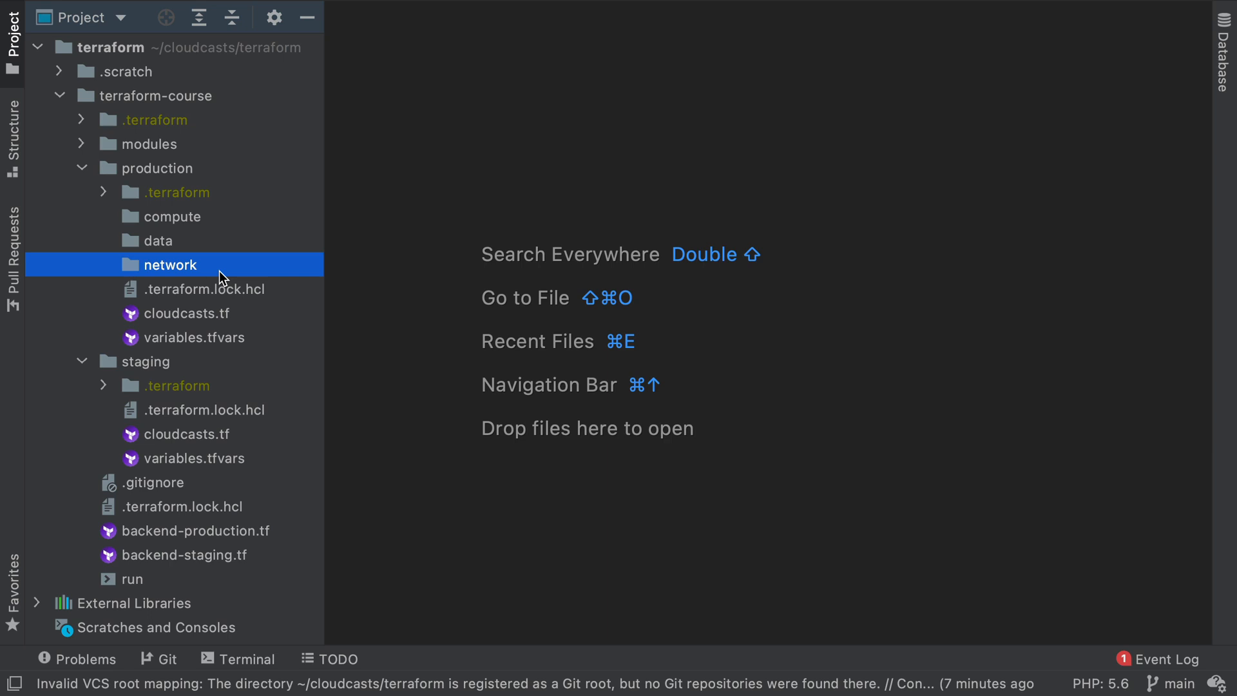
pyautogui.moveTo(219, 268)
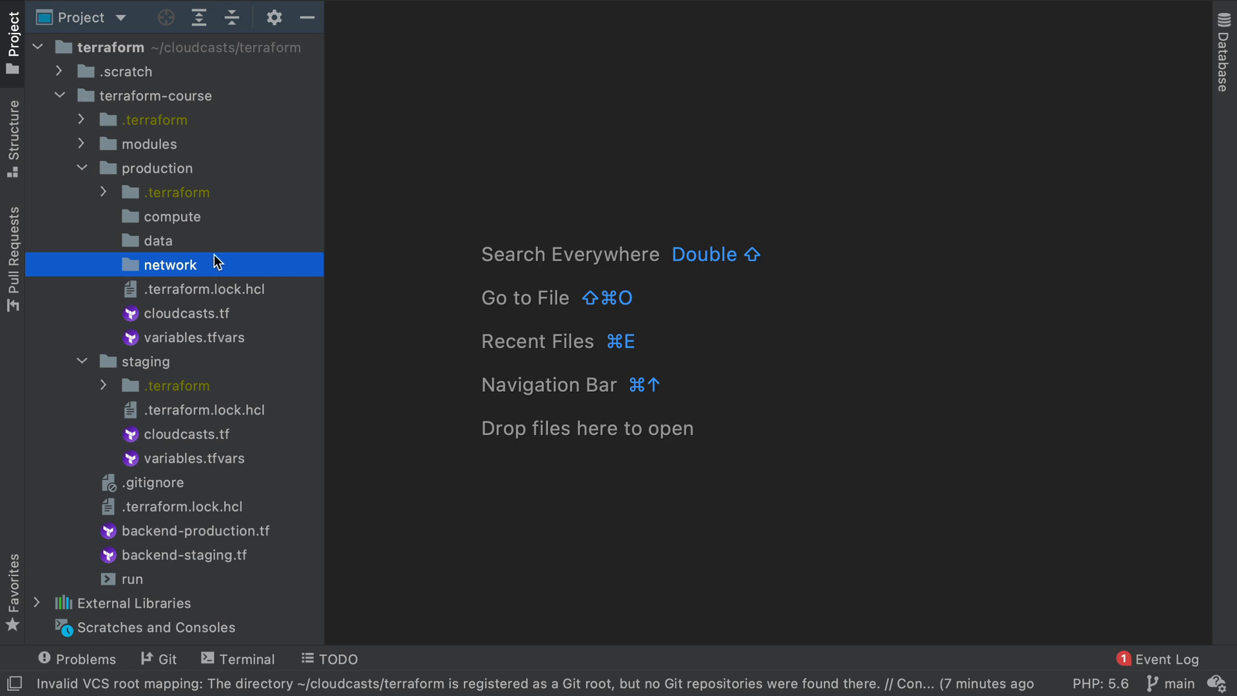
pyautogui.moveTo(170, 264)
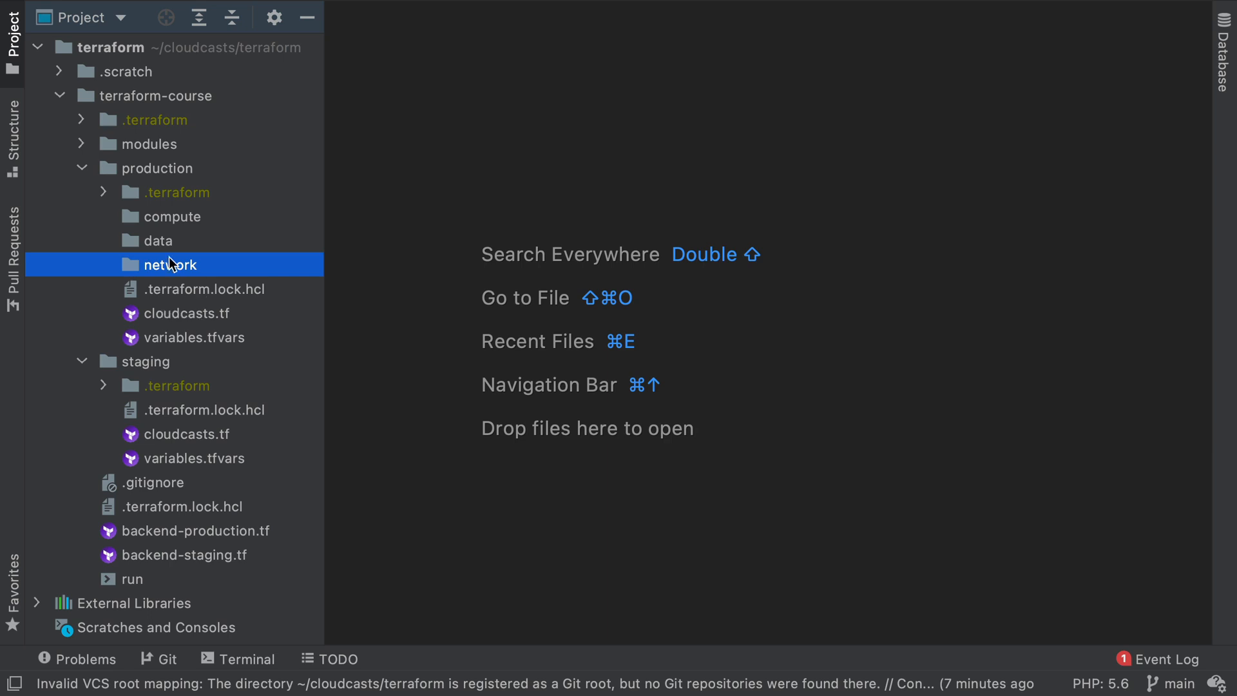
pyautogui.moveTo(162, 226)
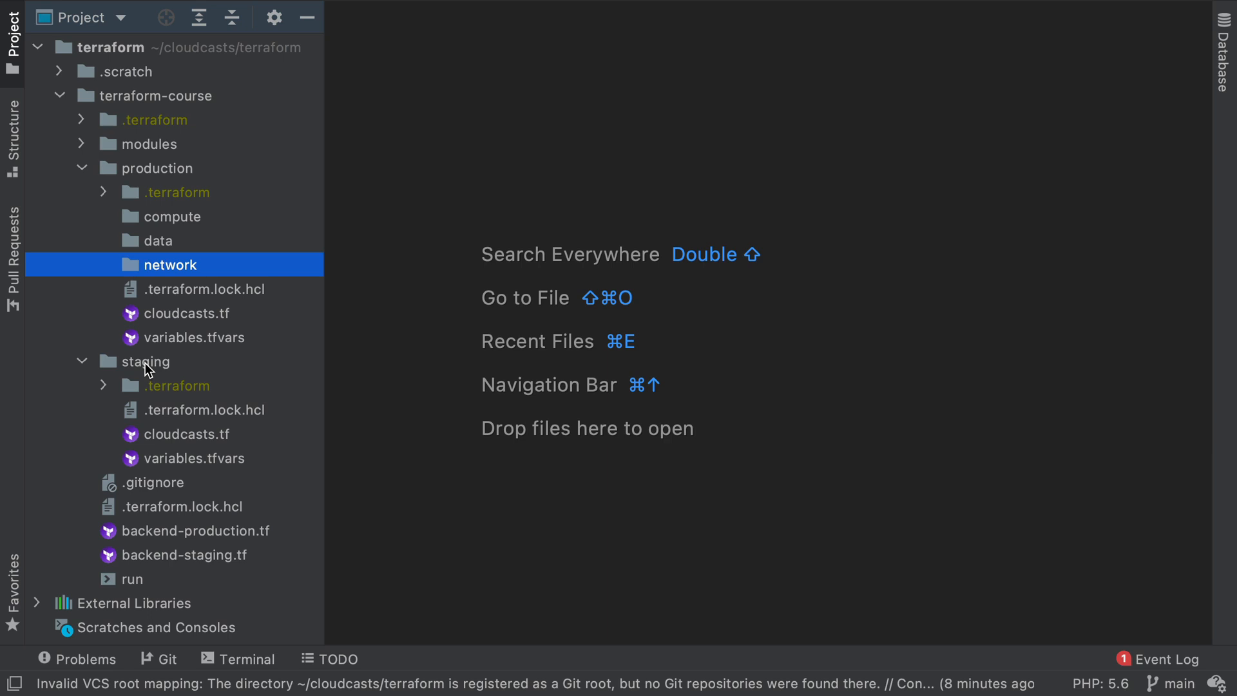
pyautogui.moveTo(167, 251)
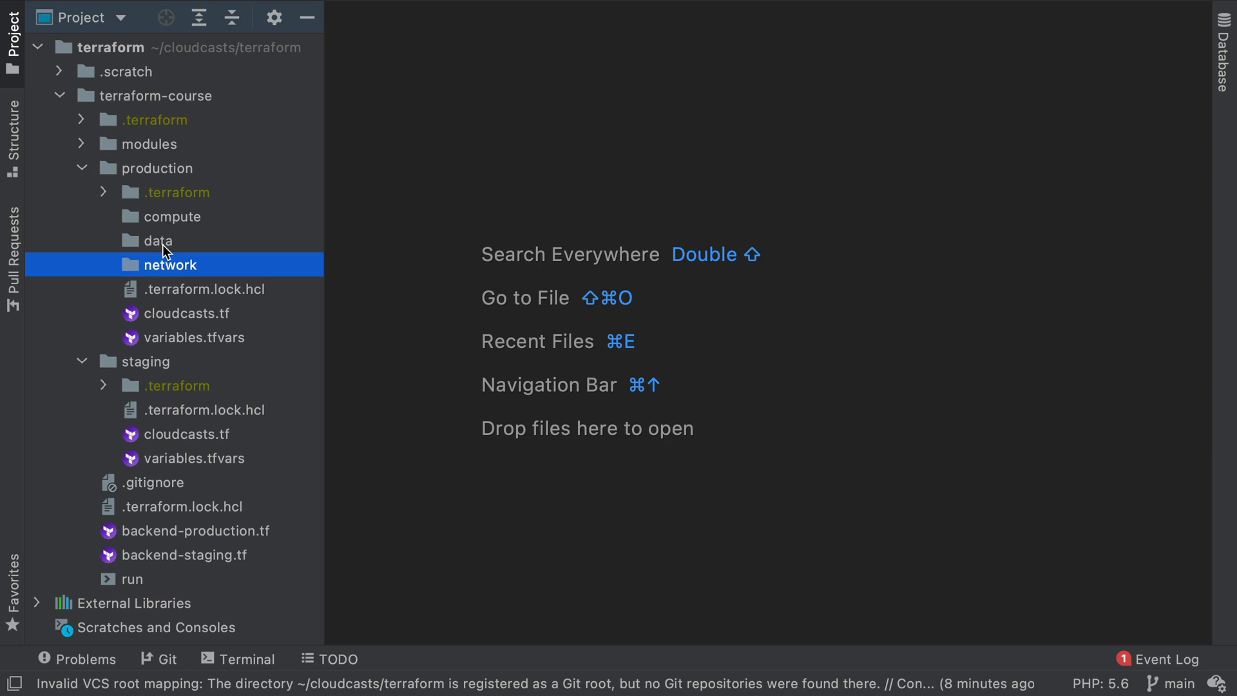
pyautogui.moveTo(163, 241)
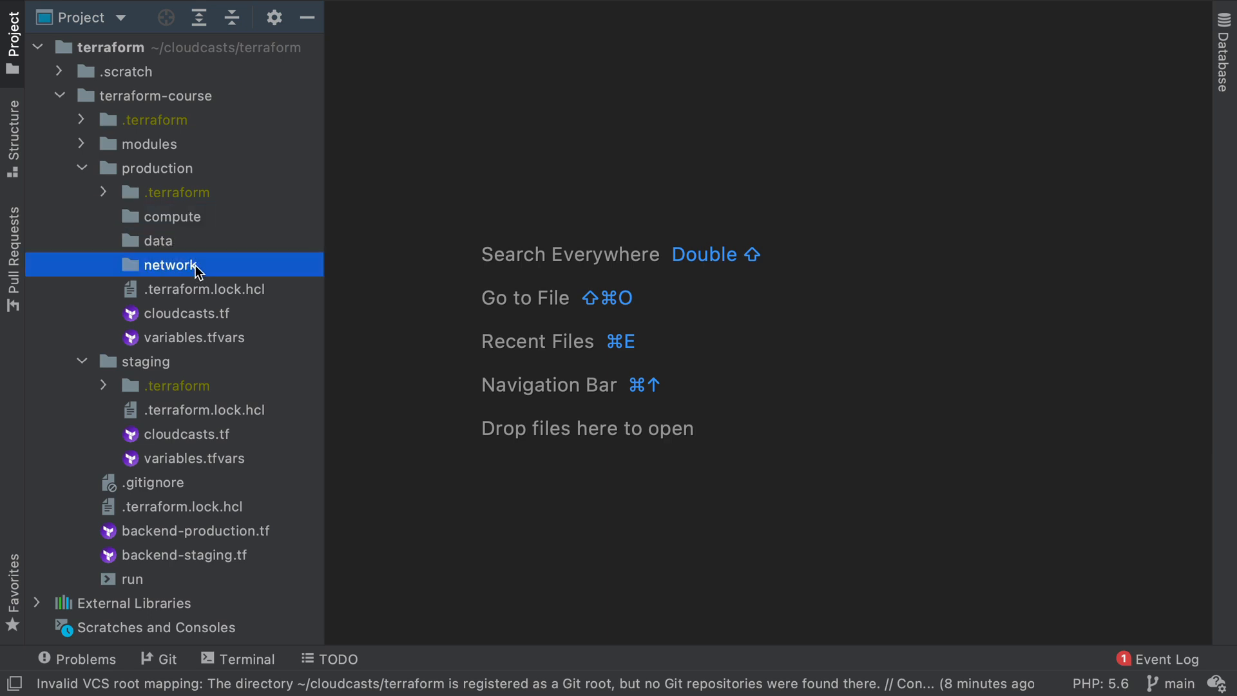
pyautogui.moveTo(166, 271)
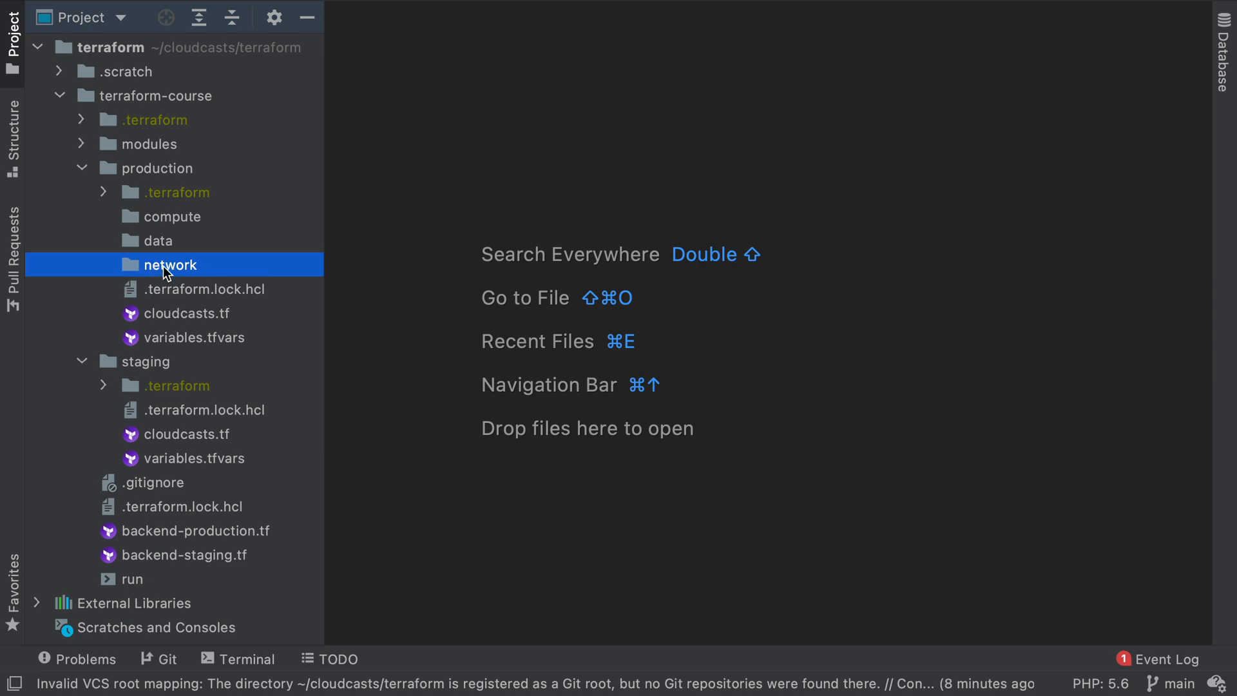